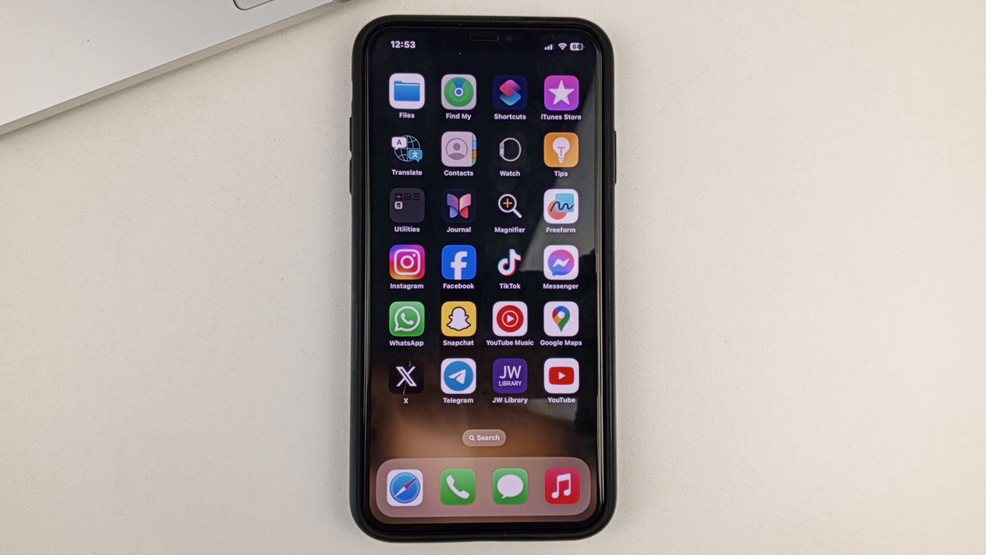
Launch Facebook from the home screen to reach the news feed.
click(458, 261)
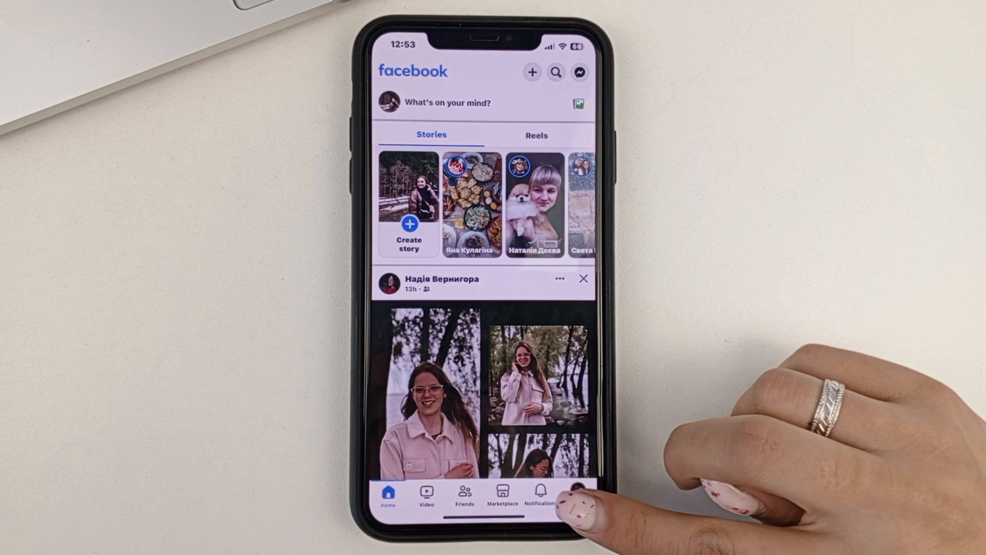
Go from the Menu tab into settings to reach Accounts Center.
click(577, 493)
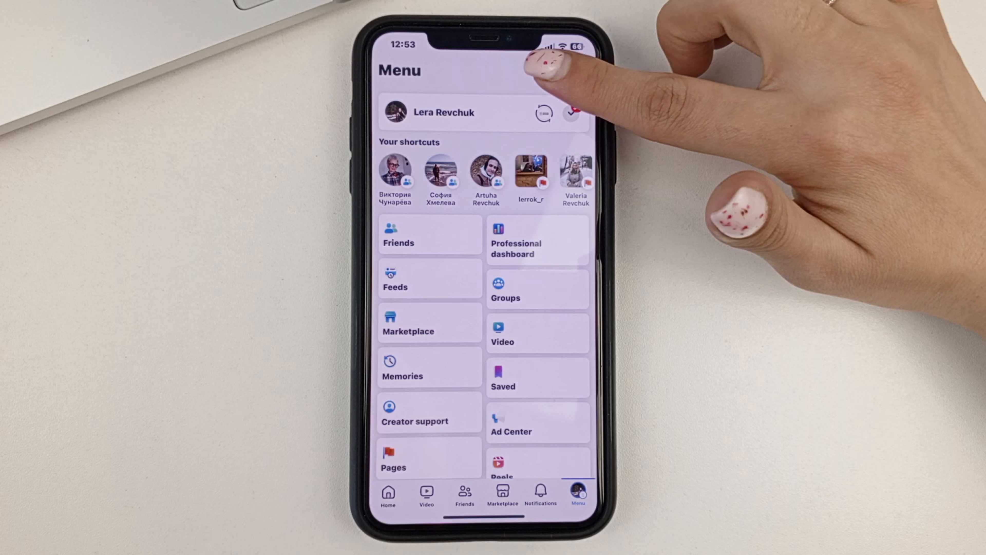
click(571, 112)
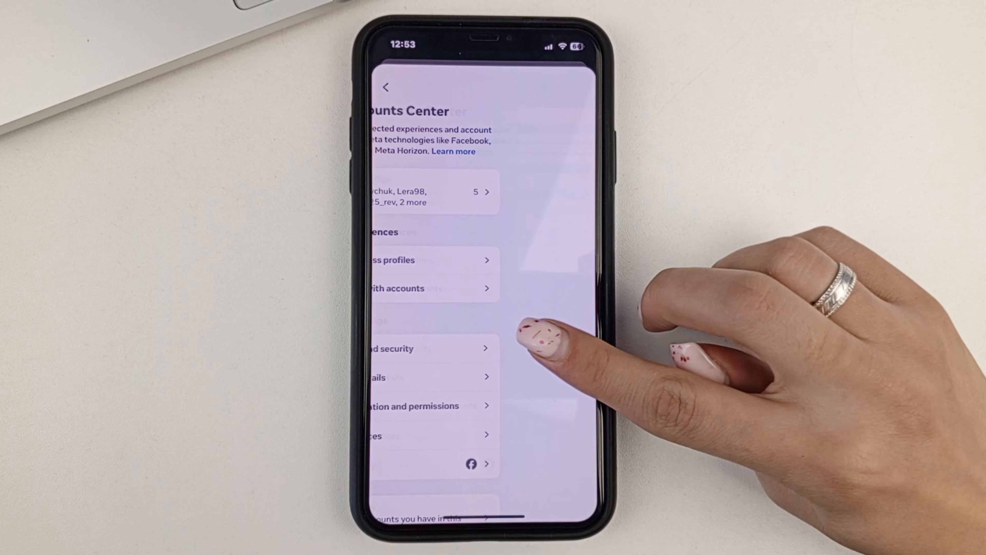
Reach 'Where you're logged in' under Password and security to list accounts and devices.
click(393, 348)
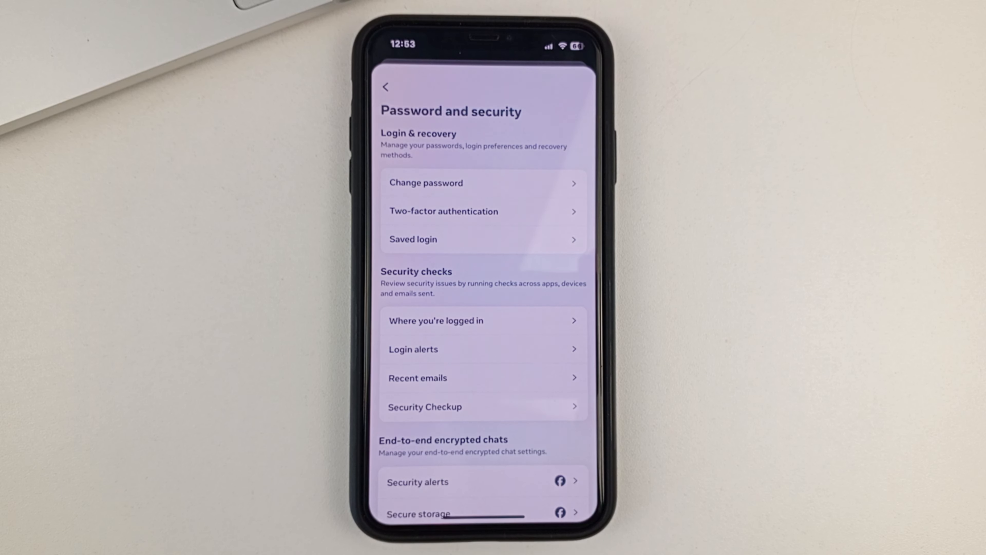
scroll(down, 3)
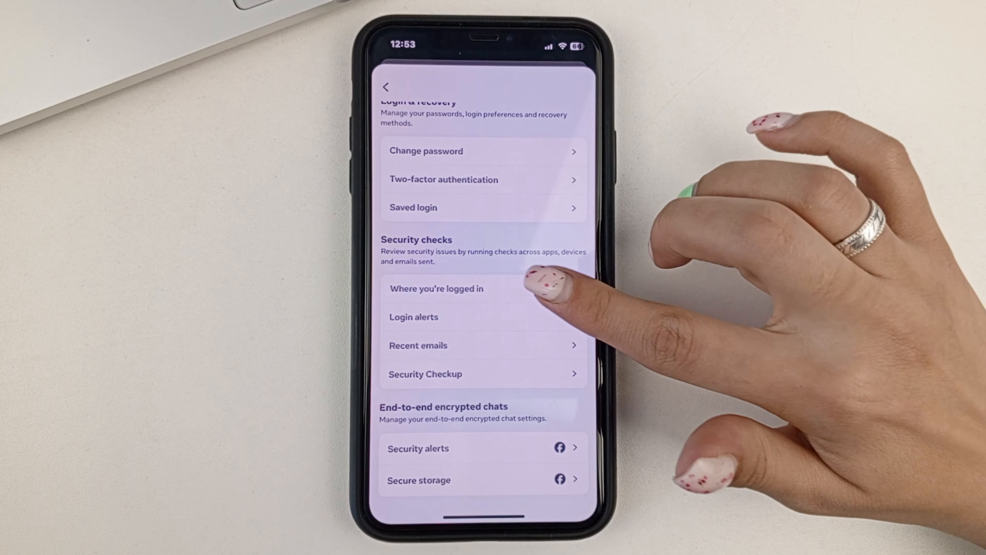
click(437, 288)
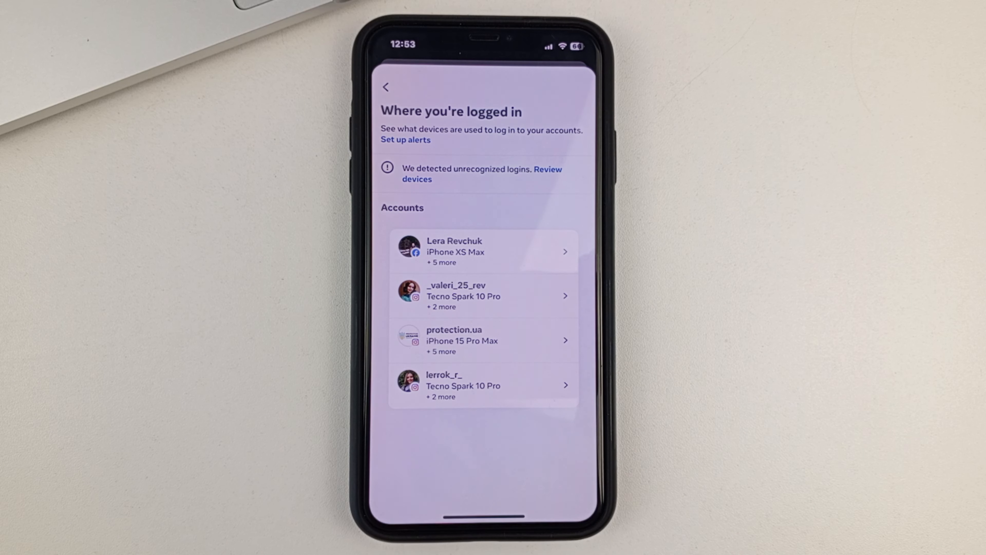
Show the Facebook account's Tecno Spark 10 Pro login details with the Log out option.
click(483, 251)
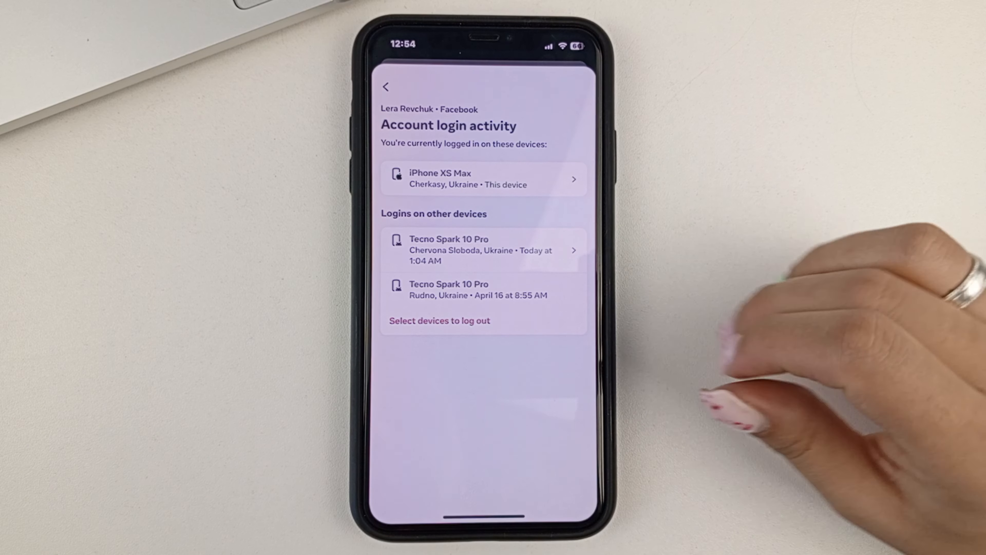
click(483, 249)
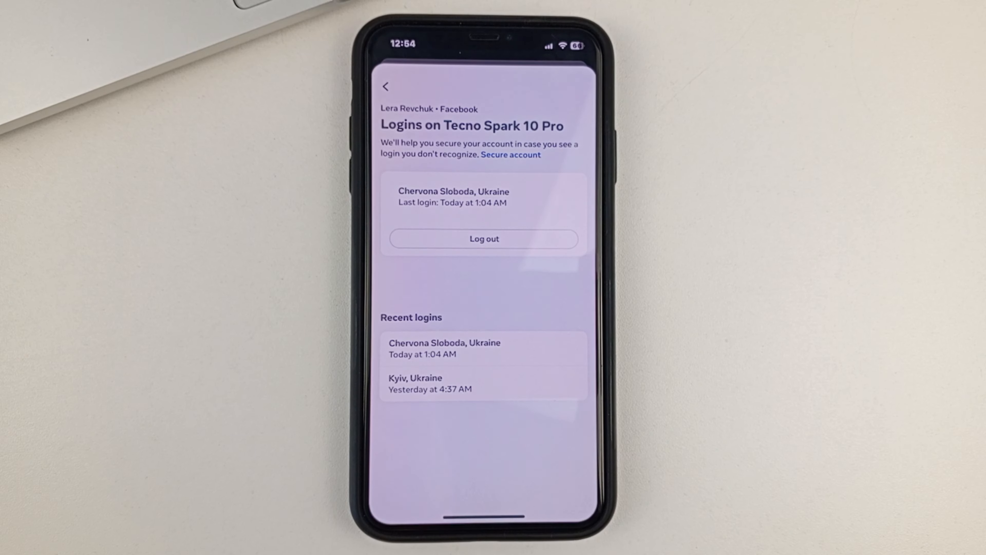